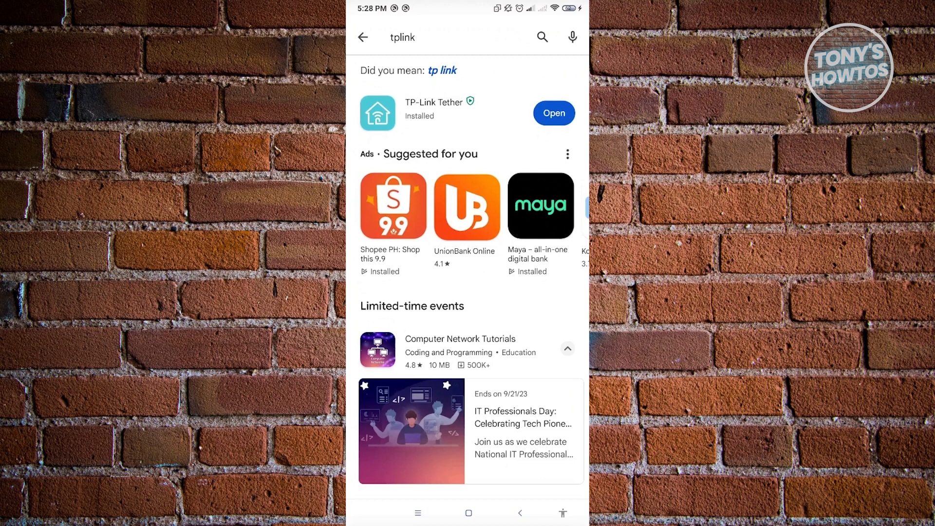
Step: Launch the installed TP-Link Tether app from the Play Store result
{"action": "left_click", "coordinate": [551, 113]}
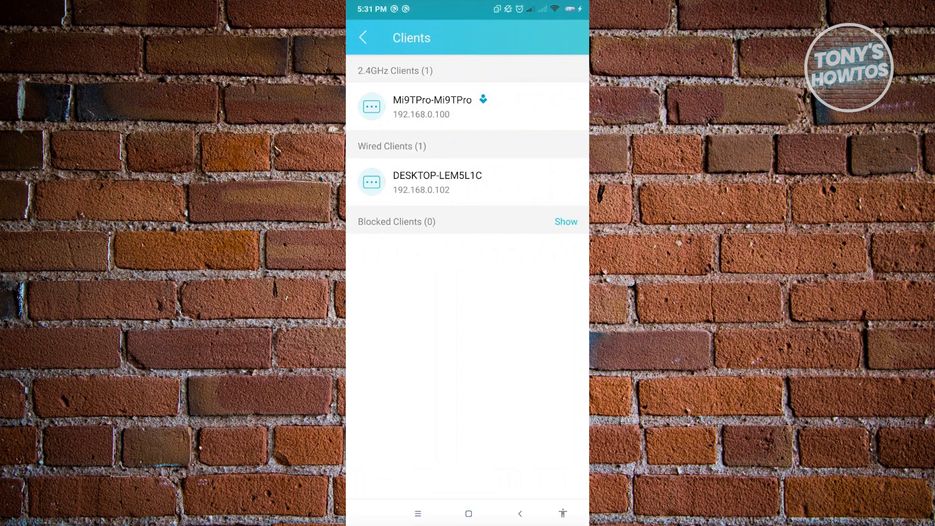
Step: View the details of the wired client DESKTOP-LEM5L1C
{"action": "left_click", "coordinate": [438, 182]}
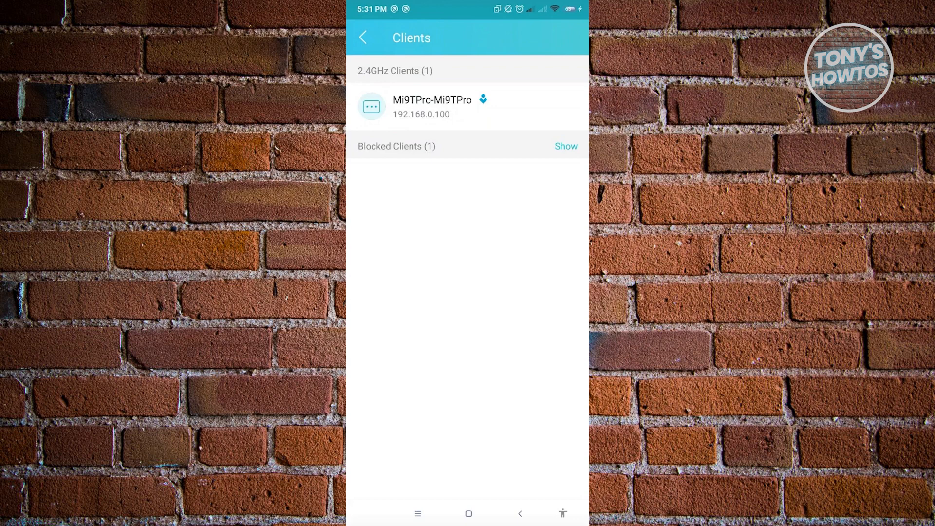
Step: Reveal the blocked clients and unblock DESKTOP-LEM5L1C so it rejoins the network
{"action": "left_click", "coordinate": [565, 146]}
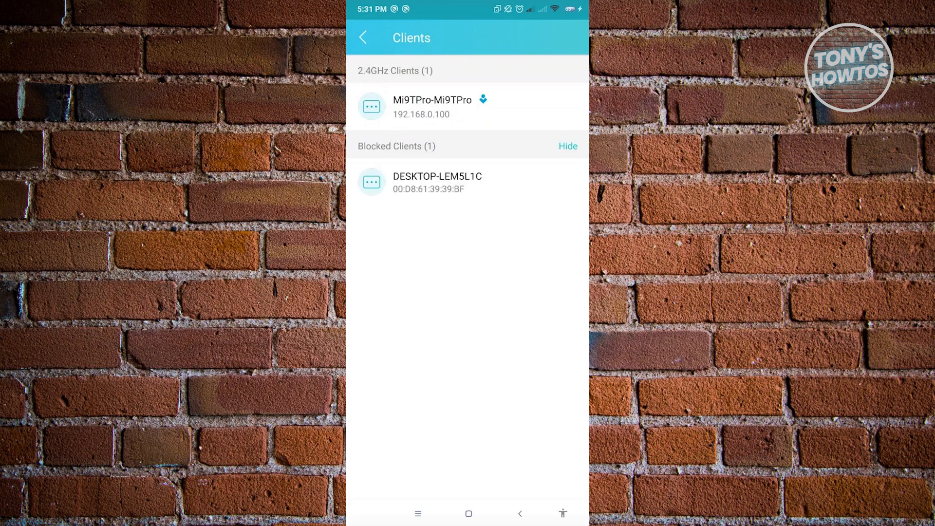
{"action": "left_click", "coordinate": [436, 182]}
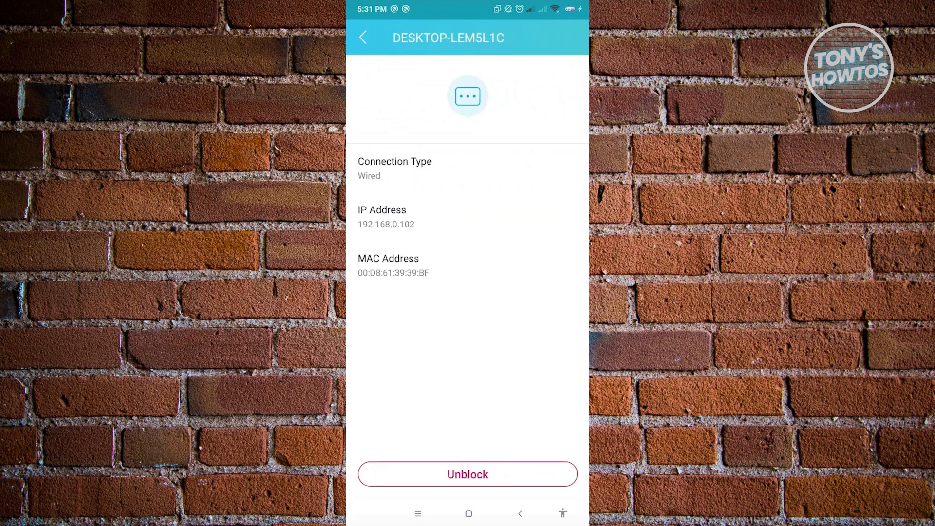
{"action": "left_click", "coordinate": [467, 474]}
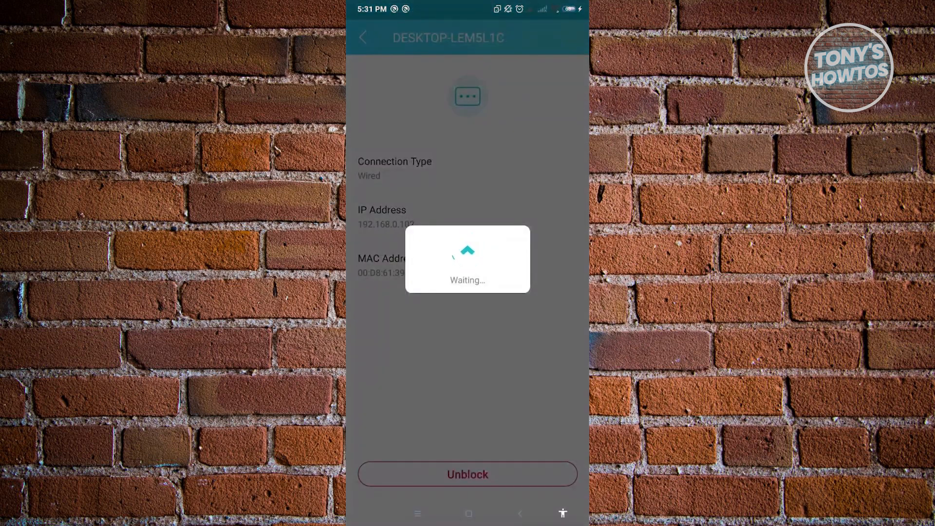